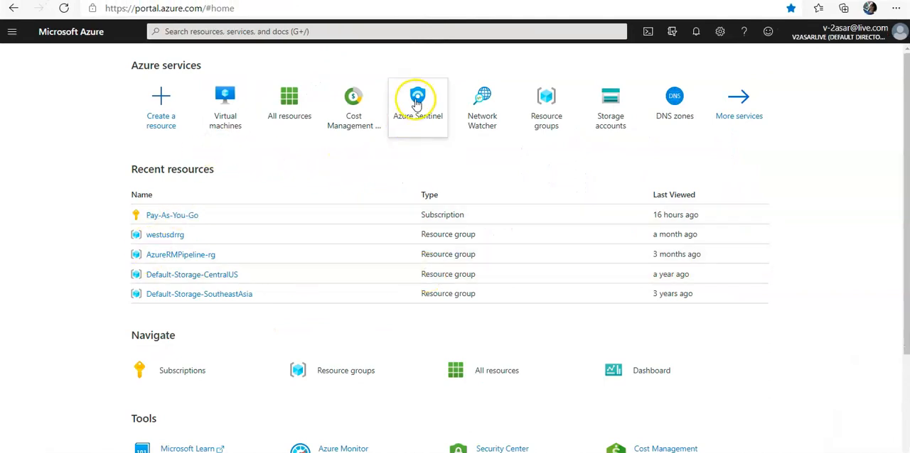
- Reach the Sentinel workspace's Analytics rules list and begin a new rule
{"action": "left_click", "coordinate": [418, 103]}
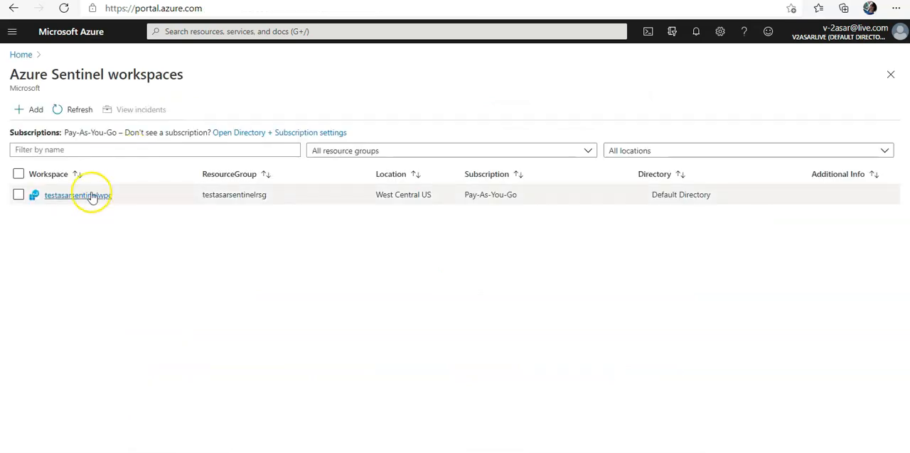
{"action": "left_click", "coordinate": [77, 194]}
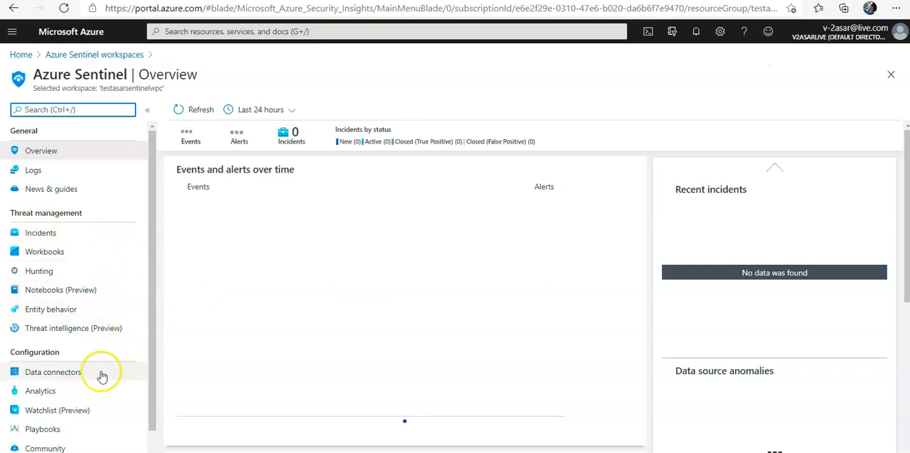
{"action": "left_click", "coordinate": [40, 390]}
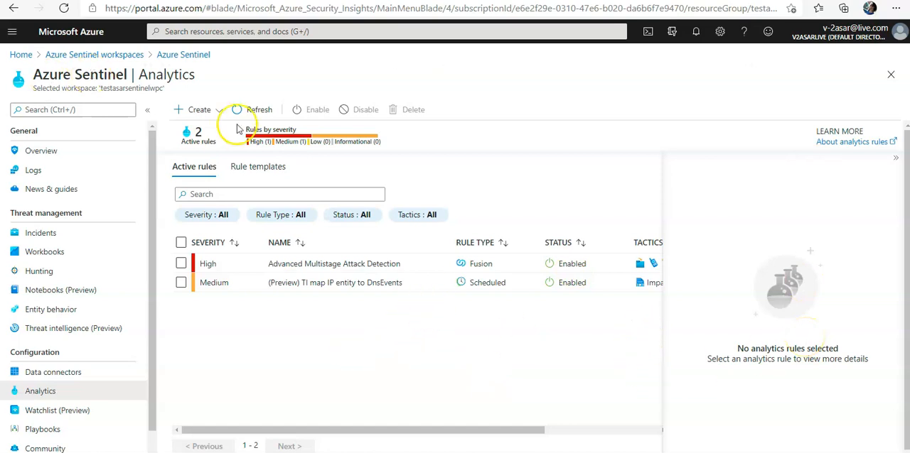
{"action": "left_click", "coordinate": [199, 109]}
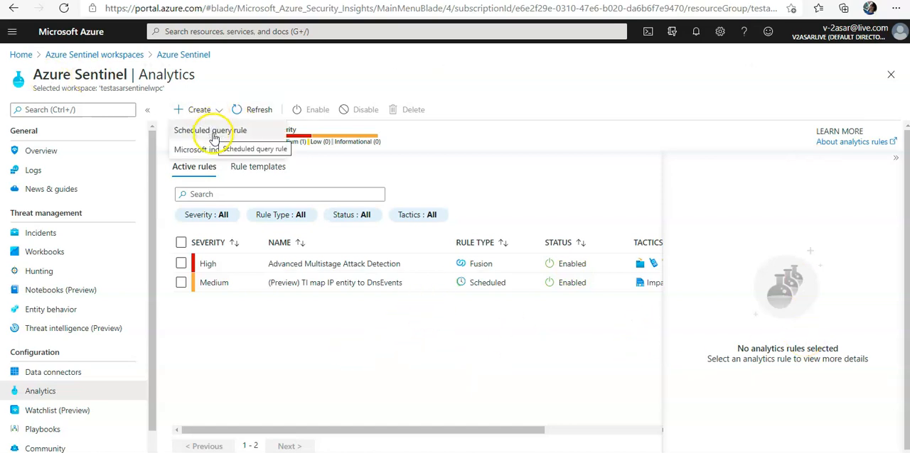
- Start a scheduled query rule named 'rule1', described 'this is test rule', with tactic Impact
{"action": "left_click", "coordinate": [210, 130]}
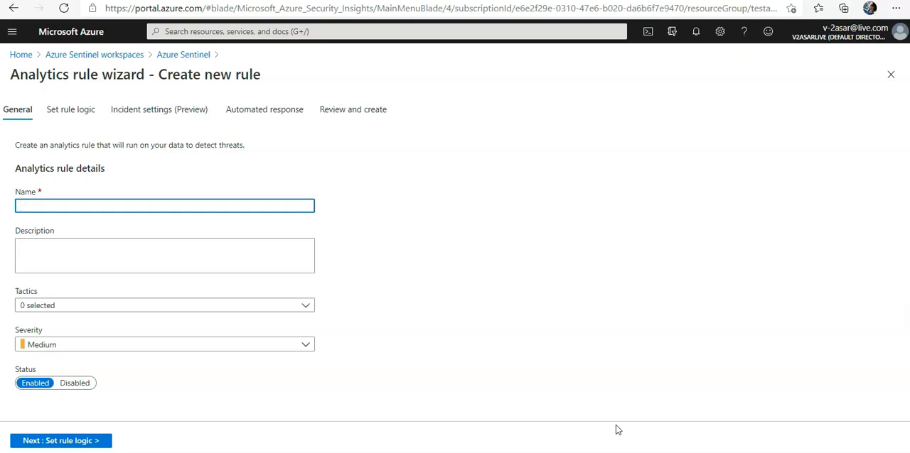
{"action": "type", "text": "rule1"}
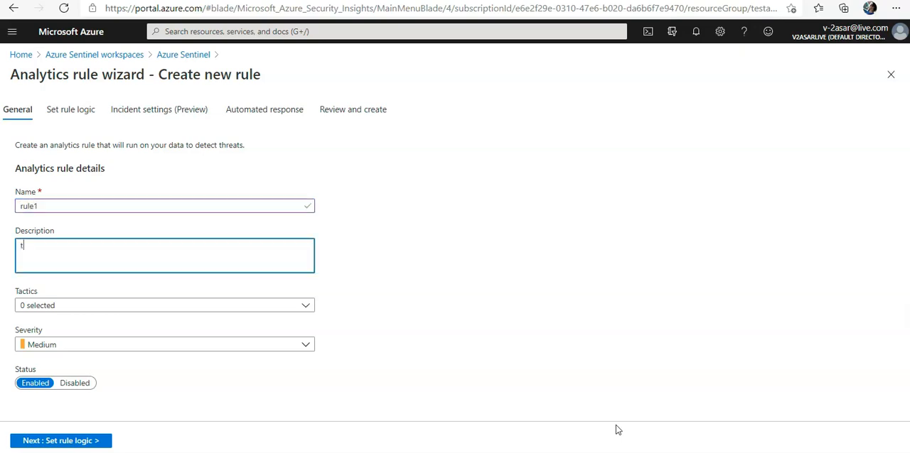
{"action": "type", "text": "this is test"}
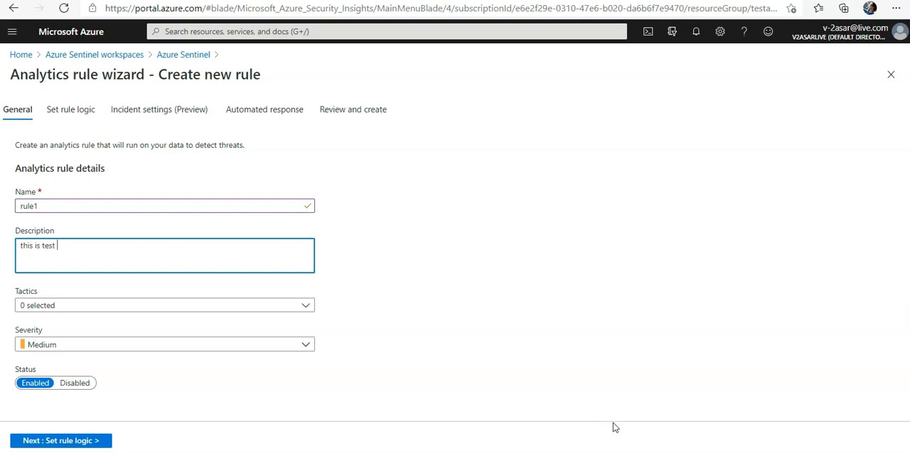
{"action": "type", "text": "rule"}
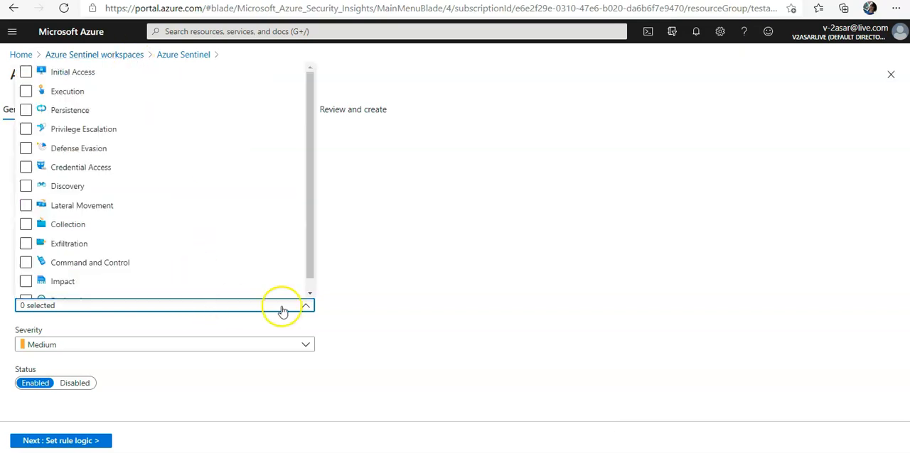
{"action": "left_click", "coordinate": [25, 205]}
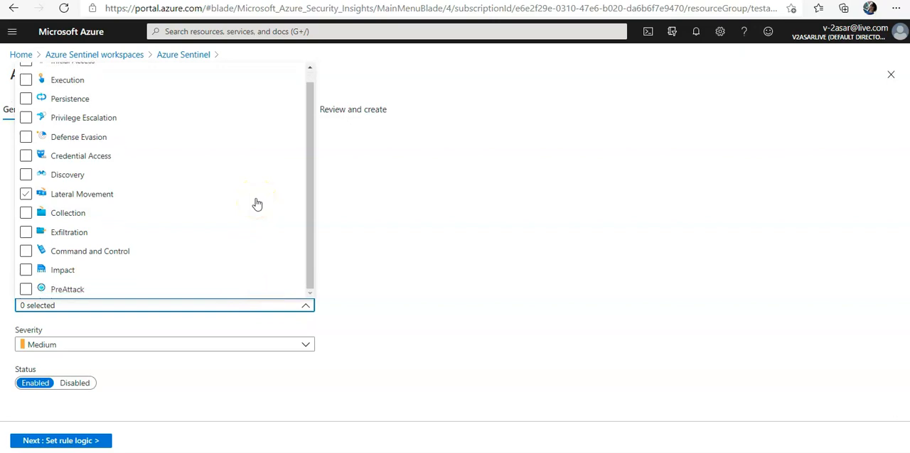
{"action": "left_click", "coordinate": [26, 270]}
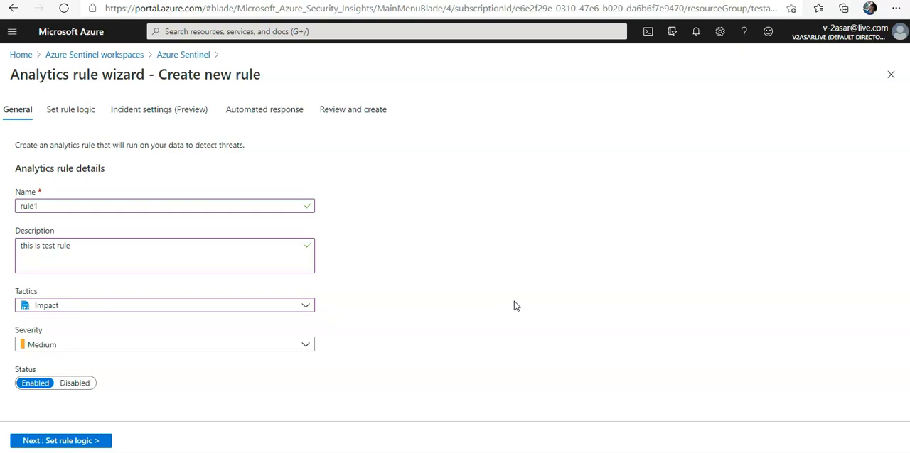
{"action": "mouse_move", "coordinate": [259, 366]}
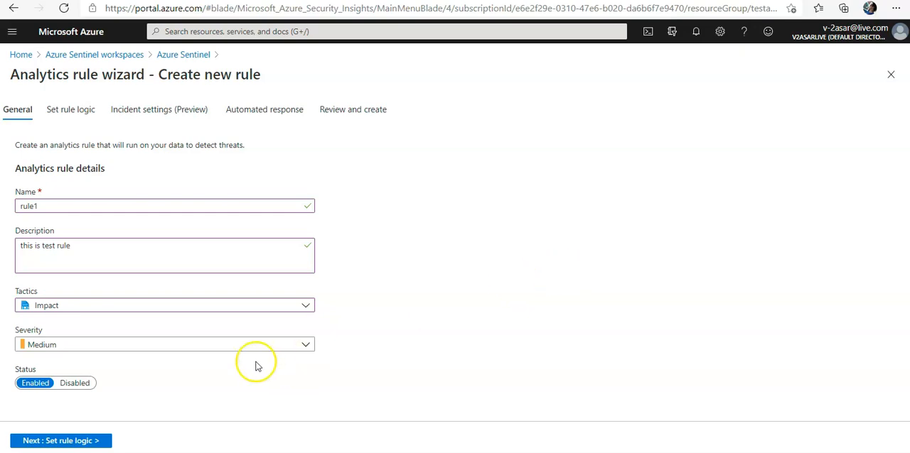
- Advance the wizard to the Set rule logic step
{"action": "left_click", "coordinate": [60, 441]}
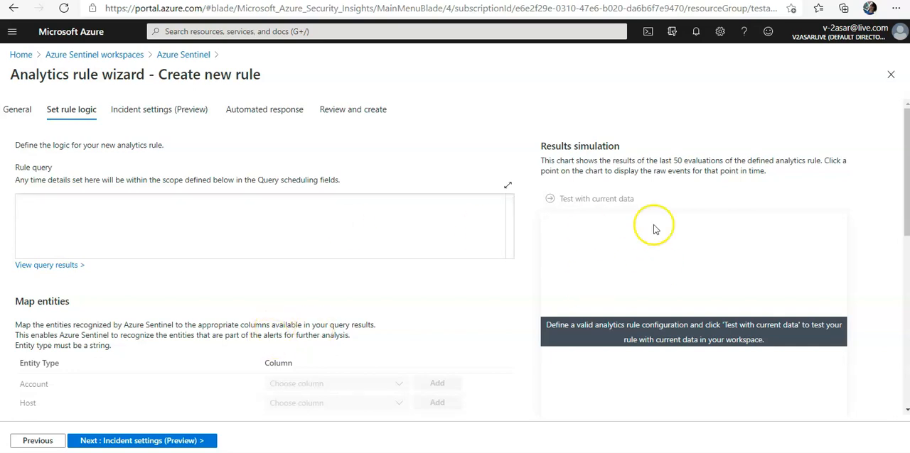
{"action": "mouse_move", "coordinate": [644, 291]}
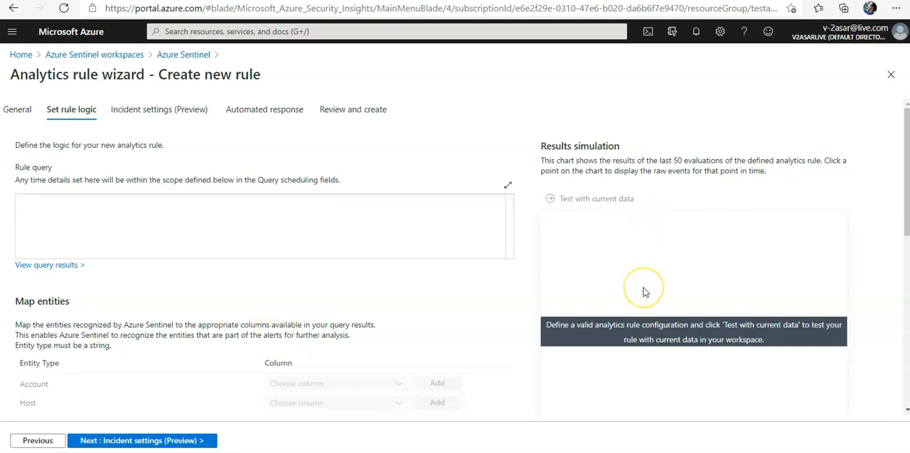
{"action": "mouse_move", "coordinate": [646, 244]}
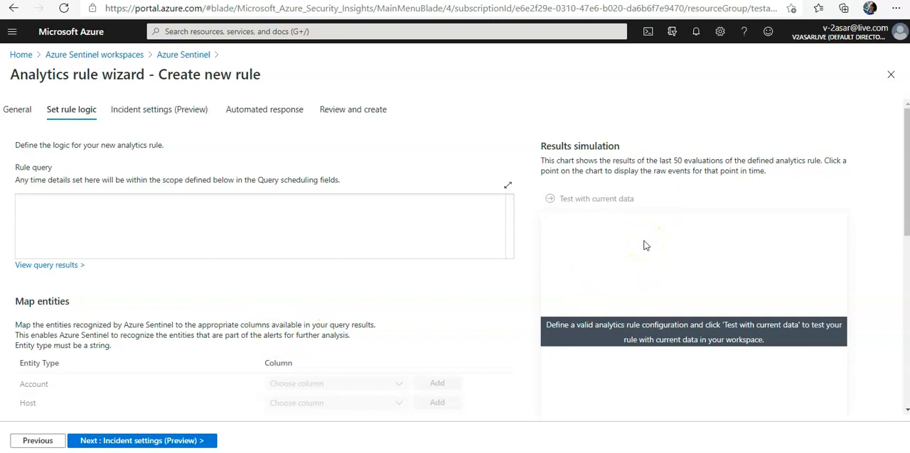
{"action": "mouse_move", "coordinate": [605, 208]}
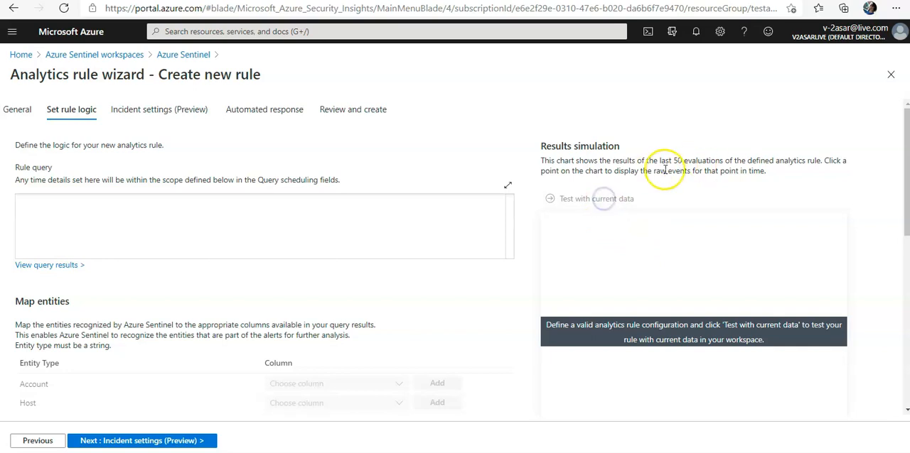
{"action": "mouse_move", "coordinate": [686, 213]}
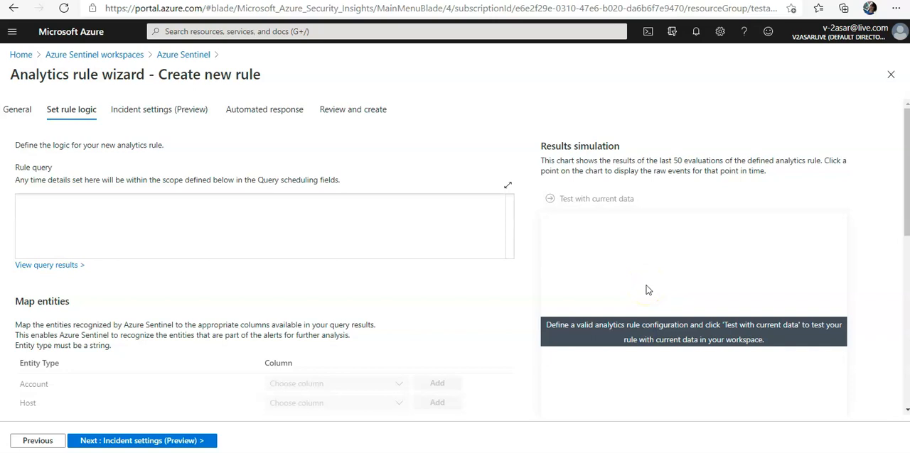
{"action": "mouse_move", "coordinate": [647, 301]}
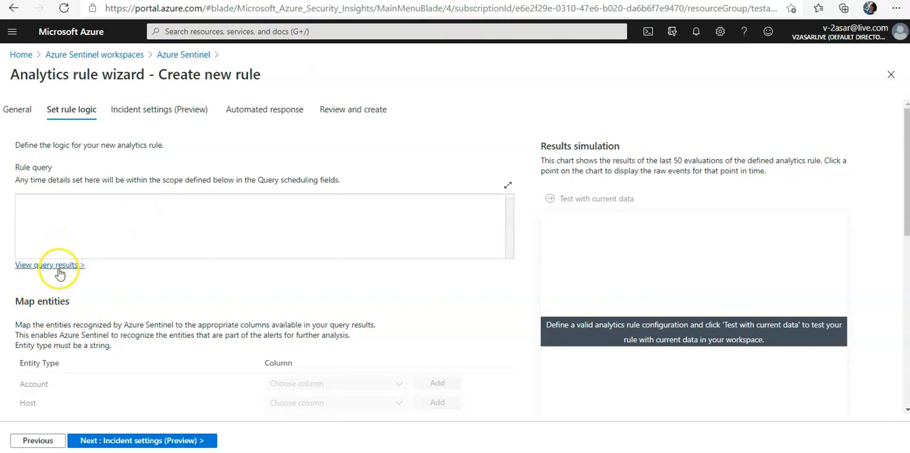
- Load the Response time trend example (AppRequests) into the Logs query editor
{"action": "left_click", "coordinate": [45, 264]}
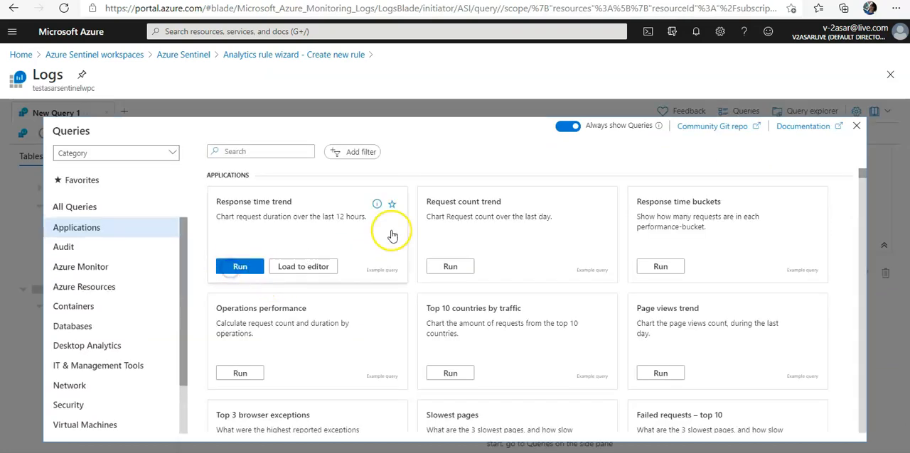
{"action": "left_click", "coordinate": [239, 266]}
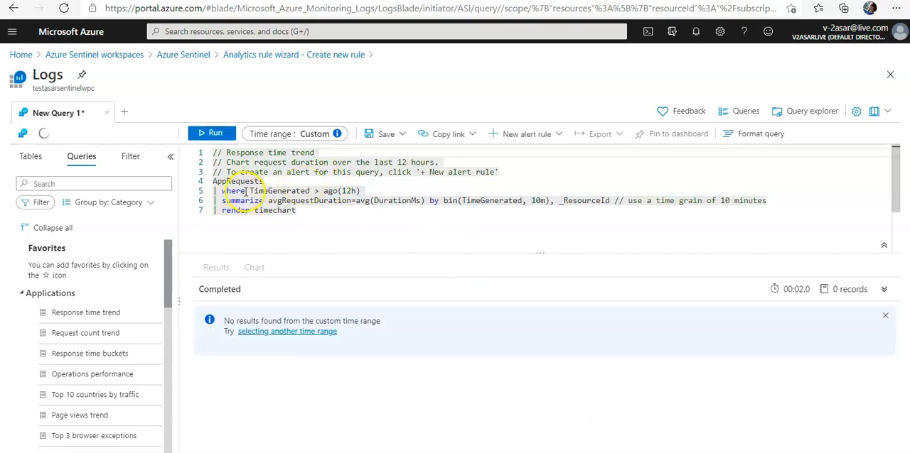
{"action": "right_click", "coordinate": [239, 190]}
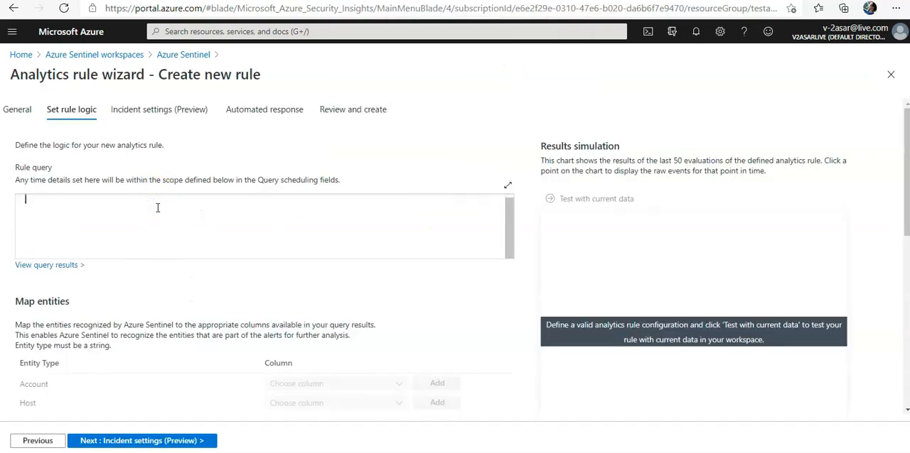
- Enter AppRequests as the rule query and test it with current data
{"action": "type", "text": "AppRequests"}
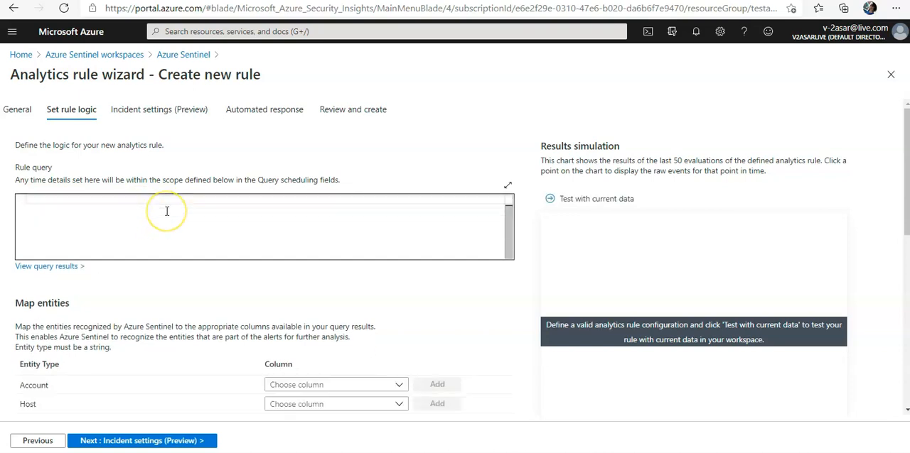
{"action": "type", "text": "AppRequests"}
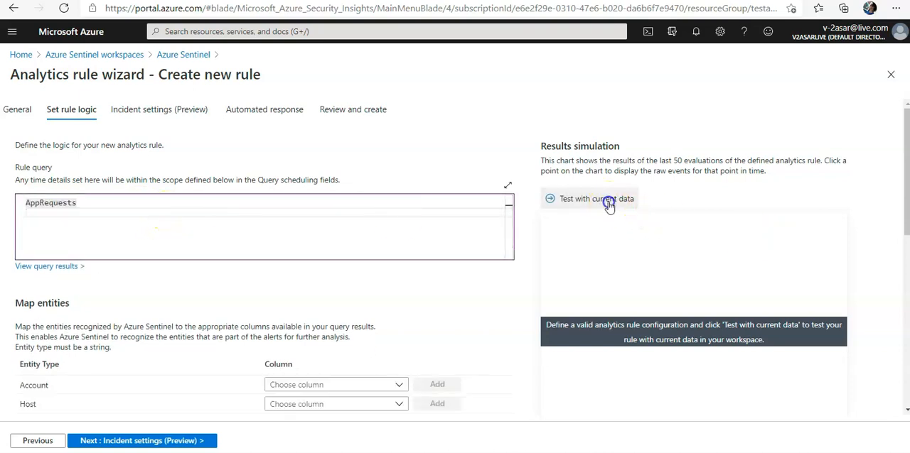
{"action": "left_click", "coordinate": [594, 199]}
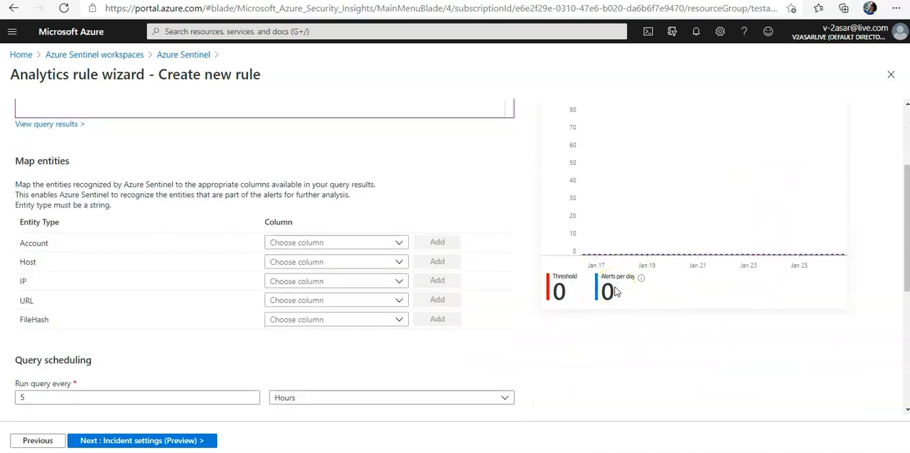
{"action": "mouse_move", "coordinate": [79, 206]}
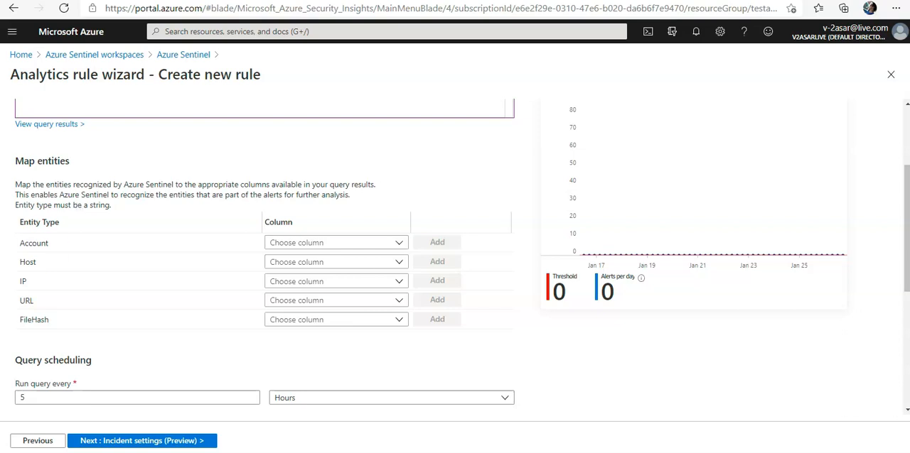
{"action": "left_click", "coordinate": [390, 398]}
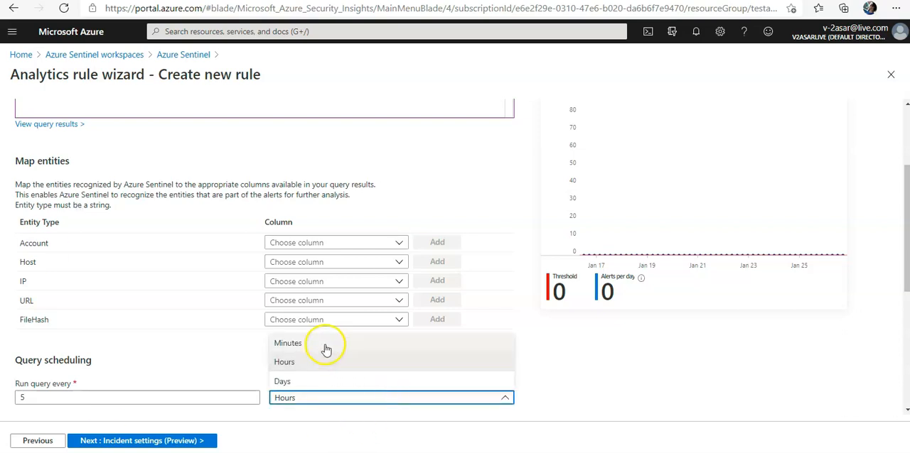
{"action": "left_click", "coordinate": [287, 344]}
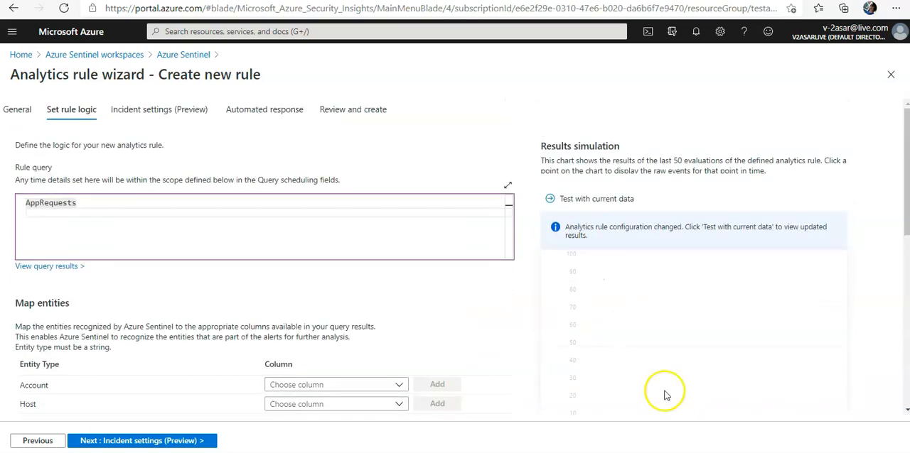
{"action": "scroll", "scroll_direction": "down", "scroll_amount": 3}
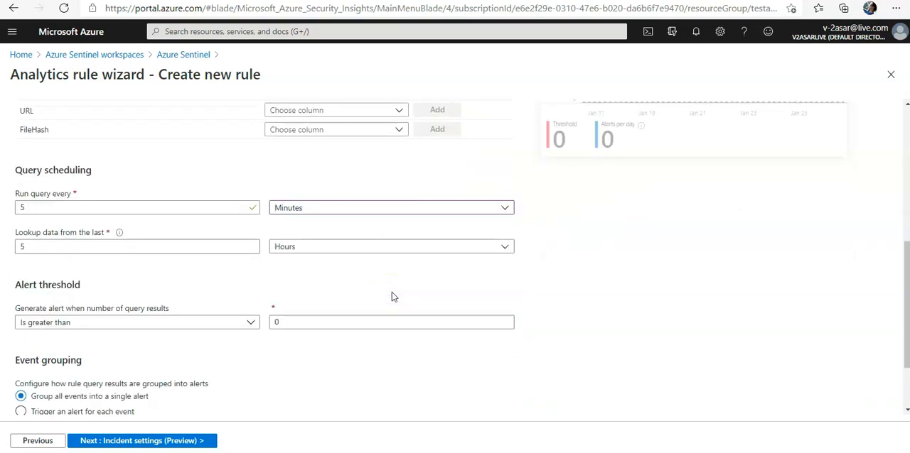
{"action": "mouse_move", "coordinate": [259, 284]}
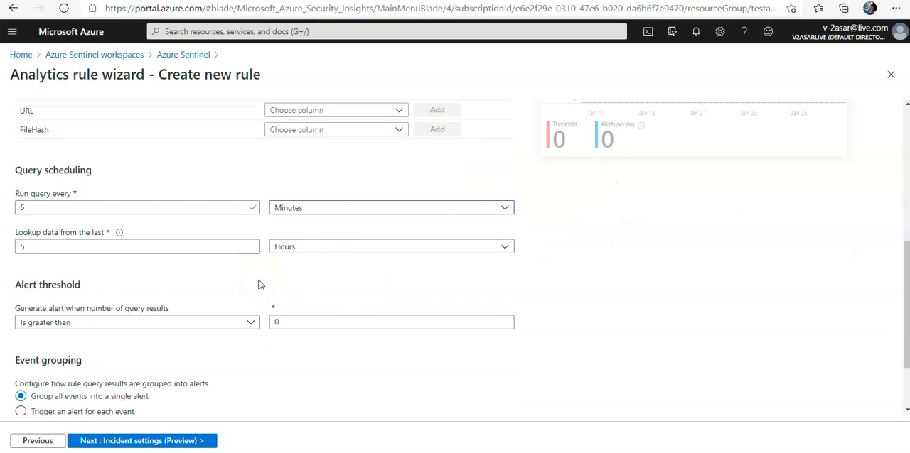
{"action": "mouse_move", "coordinate": [398, 281]}
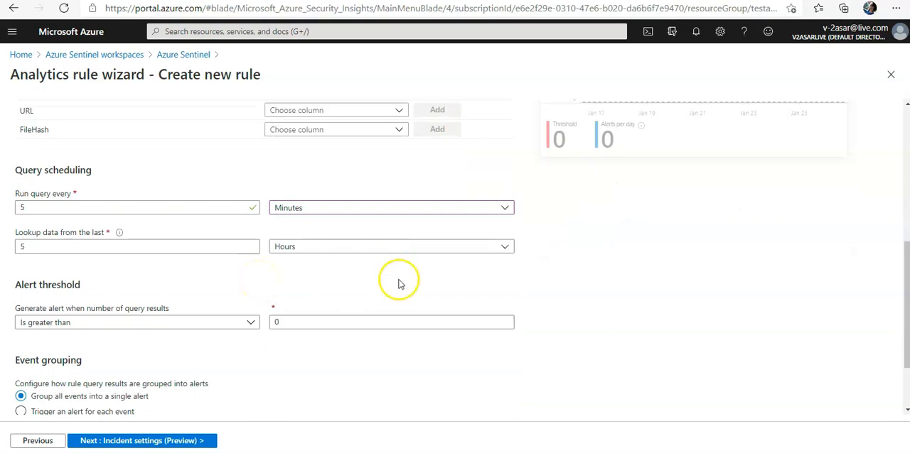
{"action": "mouse_move", "coordinate": [98, 342]}
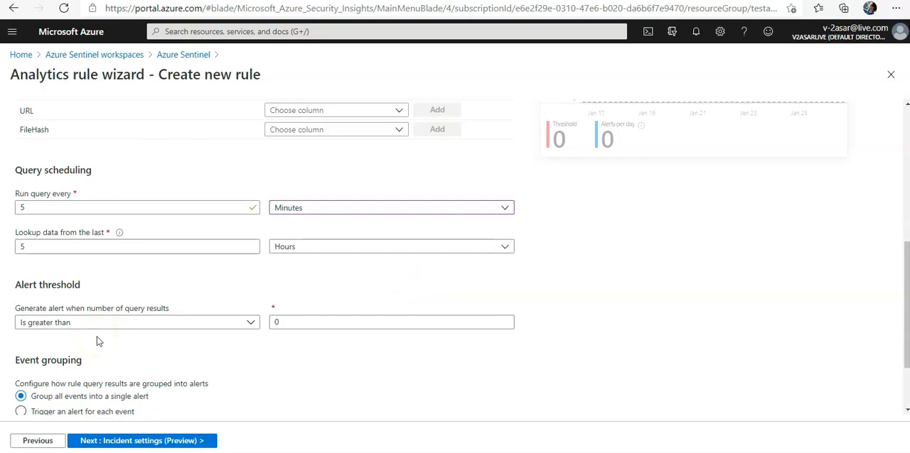
{"action": "left_click", "coordinate": [136, 321]}
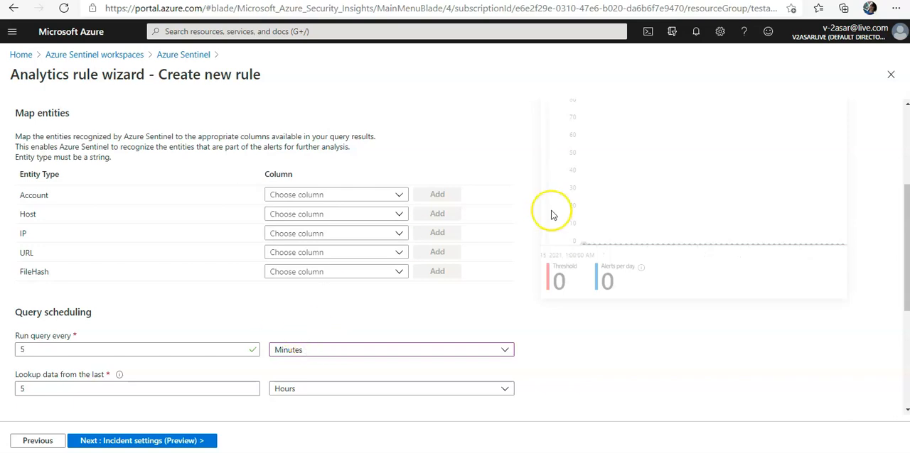
- Map the Account entity to ClientBrowser and rerun the results simulation
{"action": "left_click", "coordinate": [335, 193]}
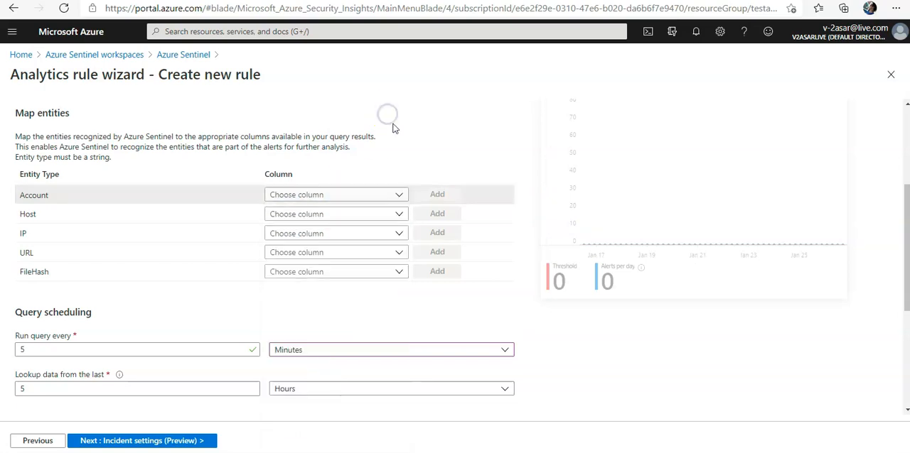
{"action": "left_click", "coordinate": [336, 193]}
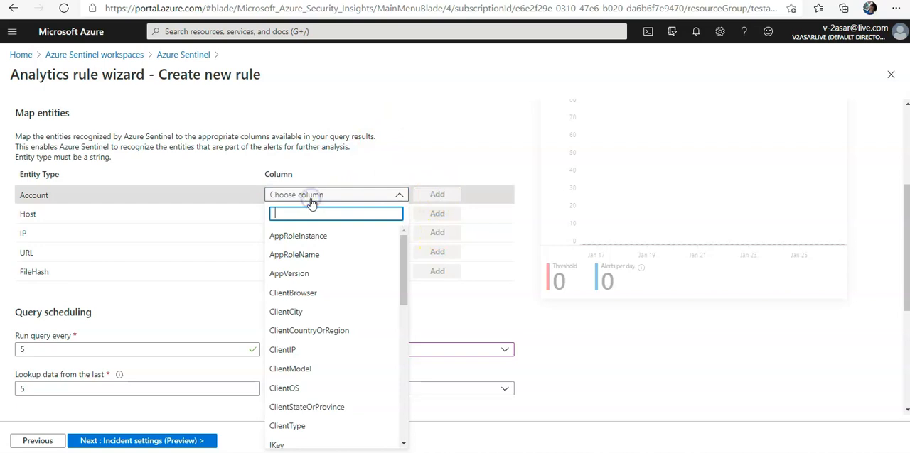
{"action": "mouse_move", "coordinate": [316, 293]}
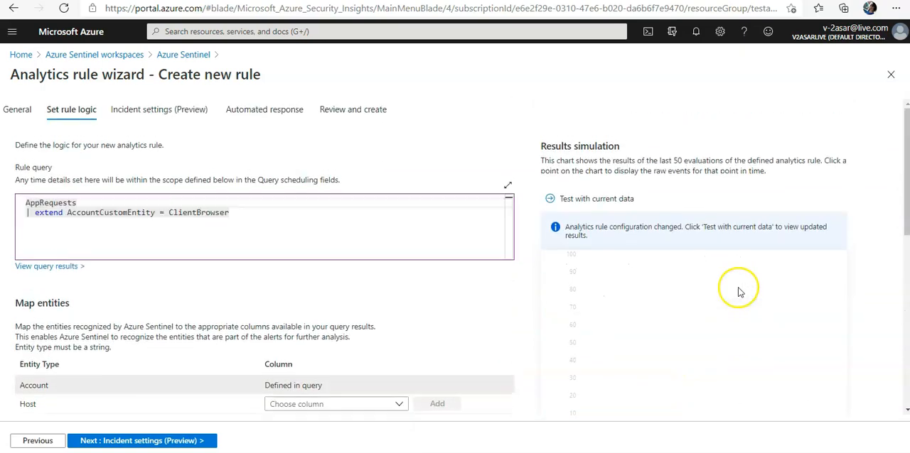
{"action": "left_click", "coordinate": [597, 199]}
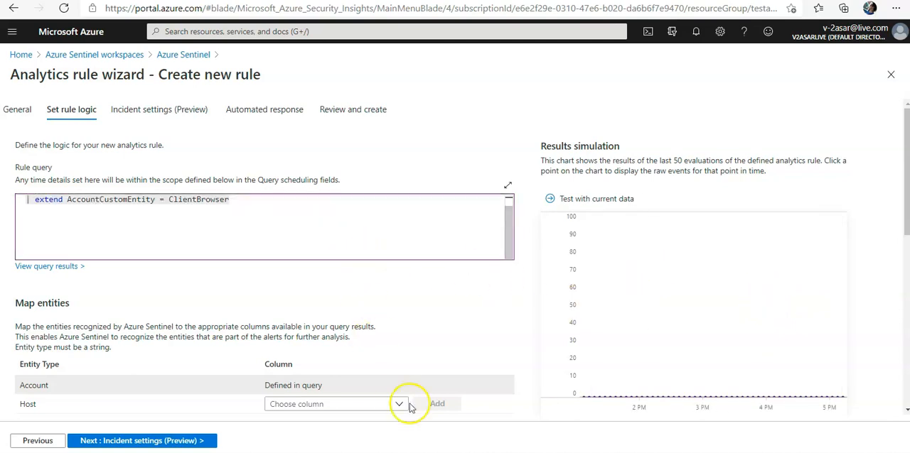
- Set 'Lookup data from the last' to 15 minutes in Query scheduling
{"action": "scroll", "scroll_direction": "down", "scroll_amount": 3}
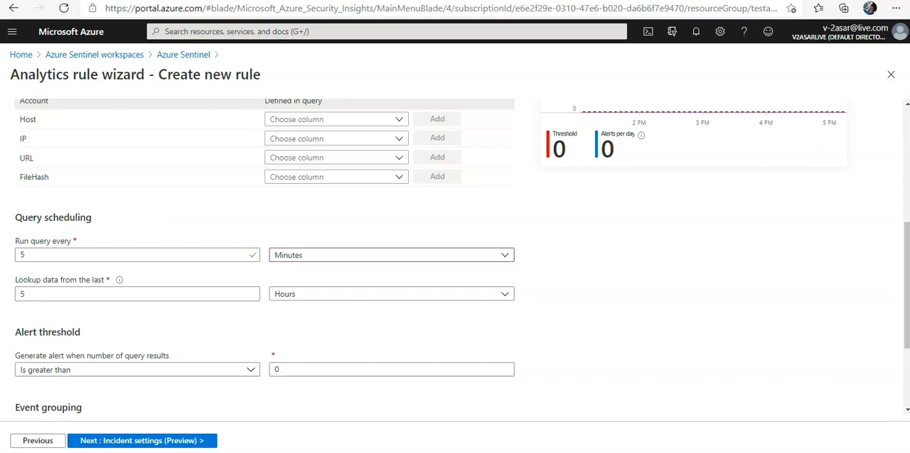
{"action": "mouse_move", "coordinate": [320, 288]}
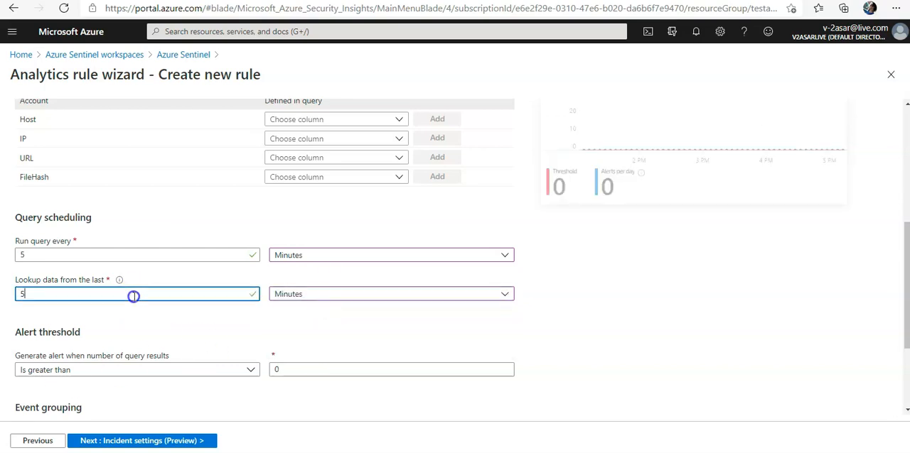
{"action": "type", "text": "15"}
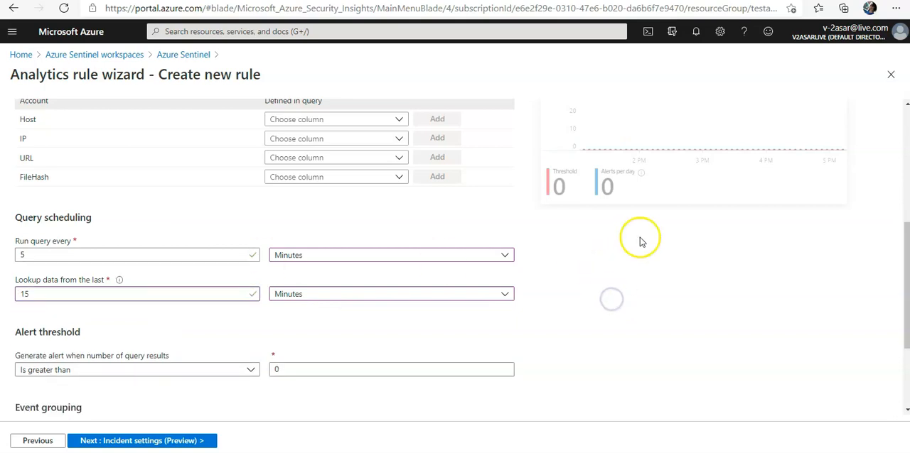
{"action": "scroll", "scroll_direction": "down", "scroll_amount": 3}
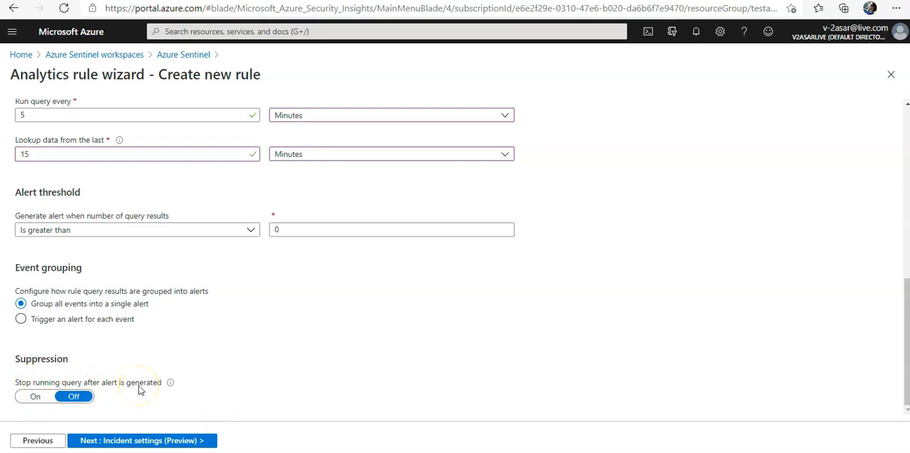
- Advance the wizard to the Incident settings step
{"action": "left_click", "coordinate": [143, 441]}
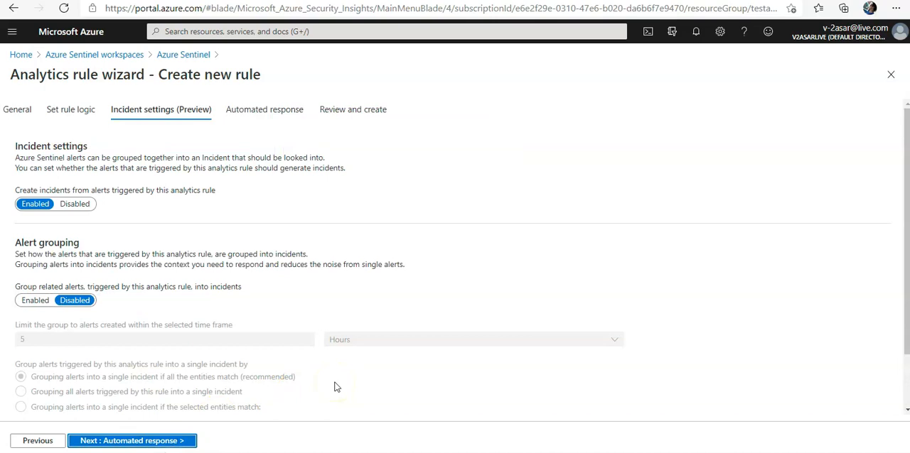
{"action": "mouse_move", "coordinate": [377, 287]}
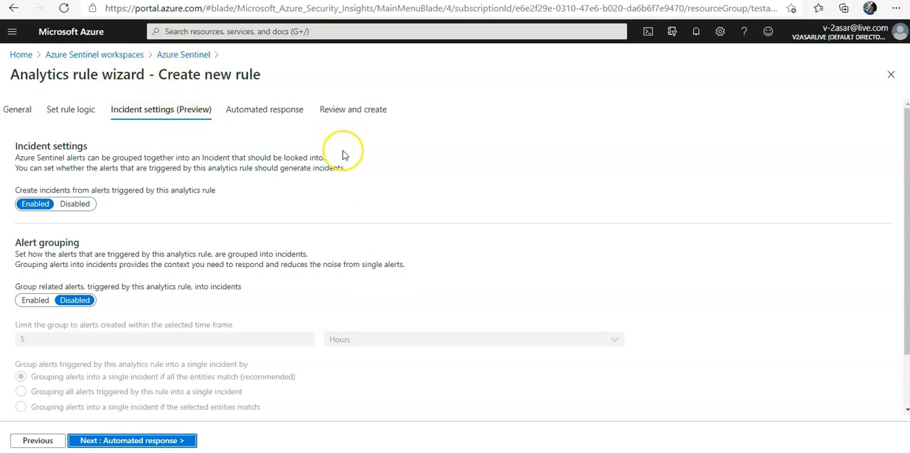
{"action": "mouse_move", "coordinate": [344, 155]}
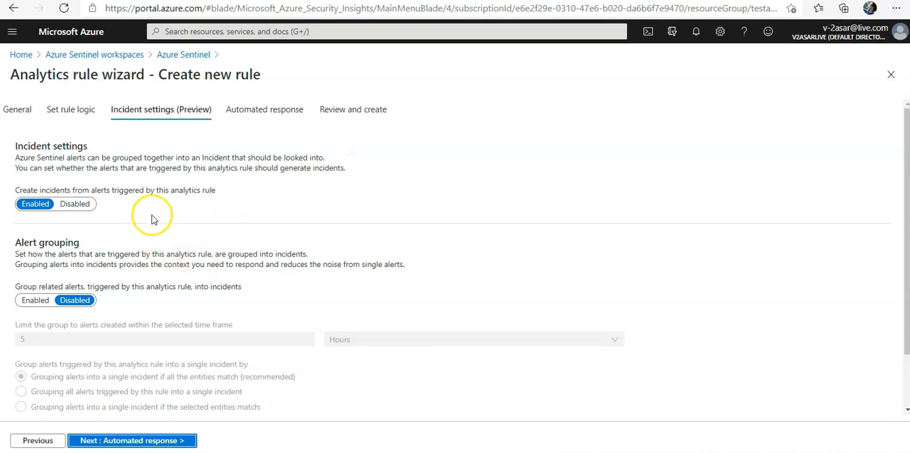
{"action": "mouse_move", "coordinate": [97, 208]}
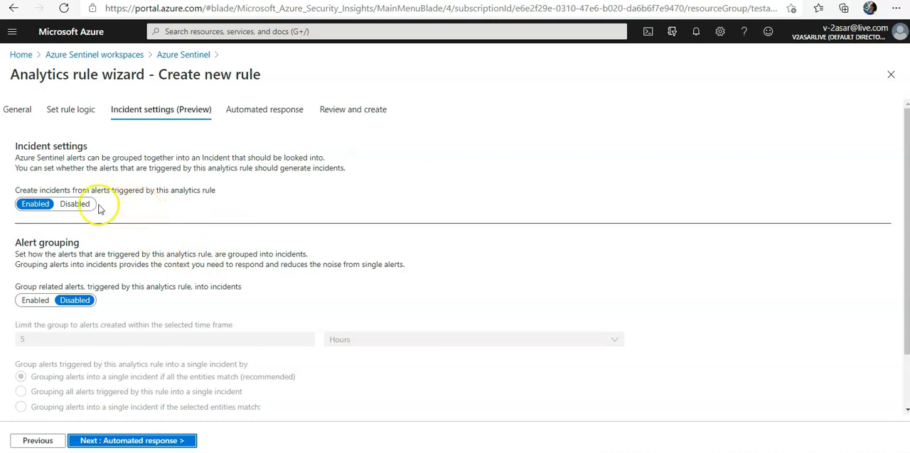
- Toggle incident creation off and back on, then enable alert grouping
{"action": "left_click", "coordinate": [74, 204]}
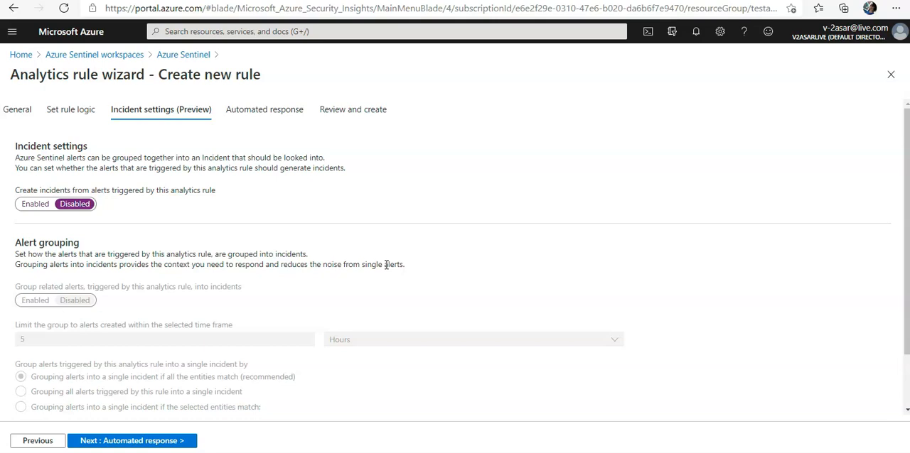
{"action": "left_click", "coordinate": [34, 205]}
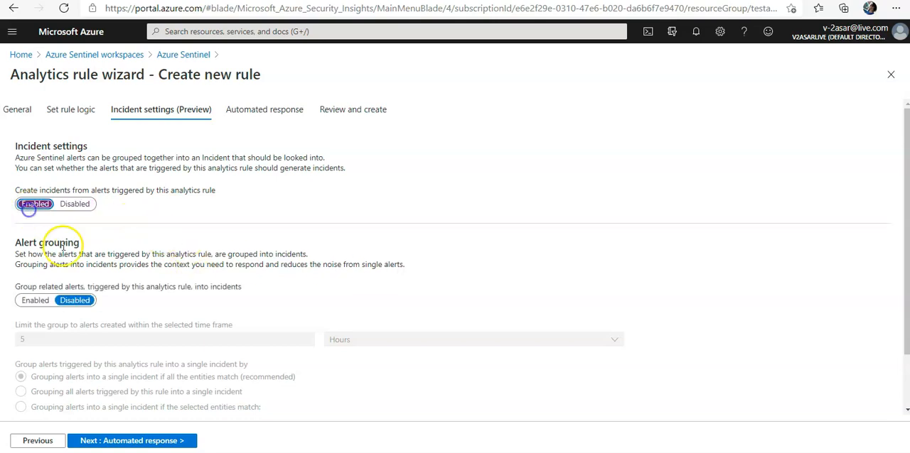
{"action": "left_click", "coordinate": [34, 300]}
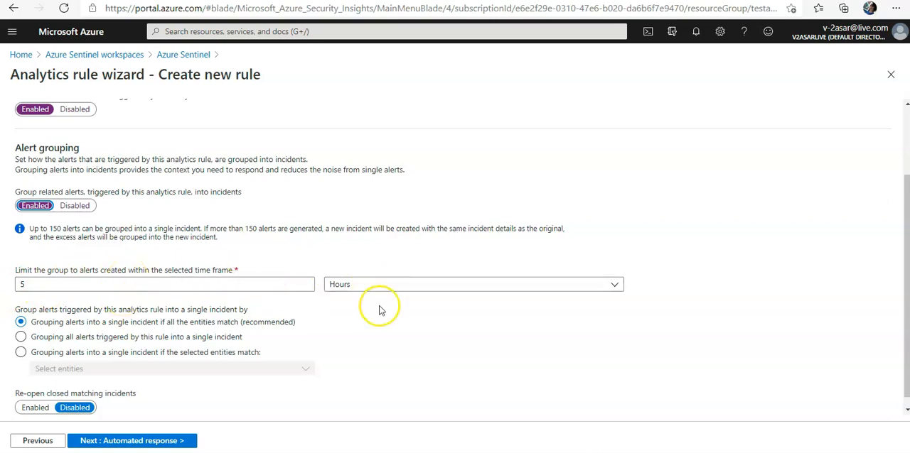
{"action": "mouse_move", "coordinate": [381, 310]}
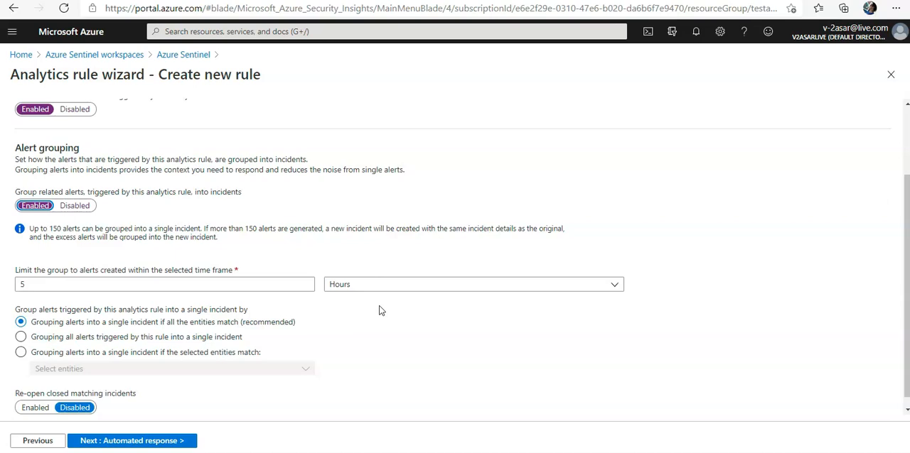
{"action": "scroll", "scroll_direction": "down", "scroll_amount": 3}
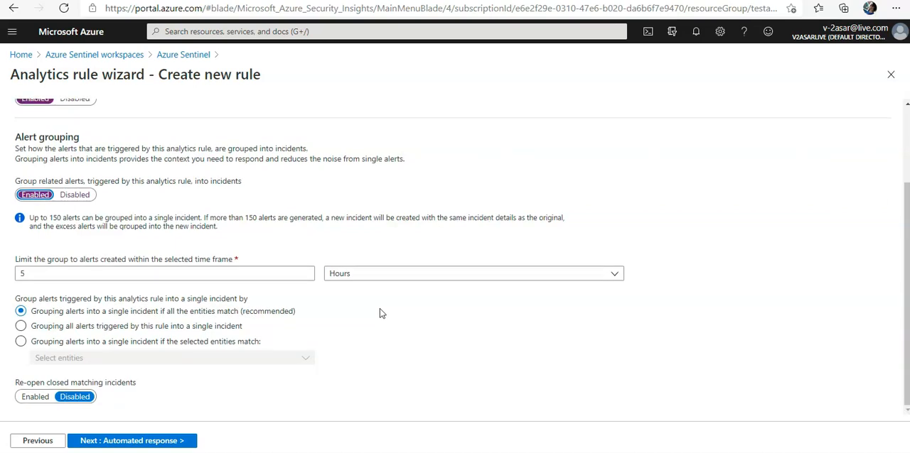
{"action": "mouse_move", "coordinate": [424, 254]}
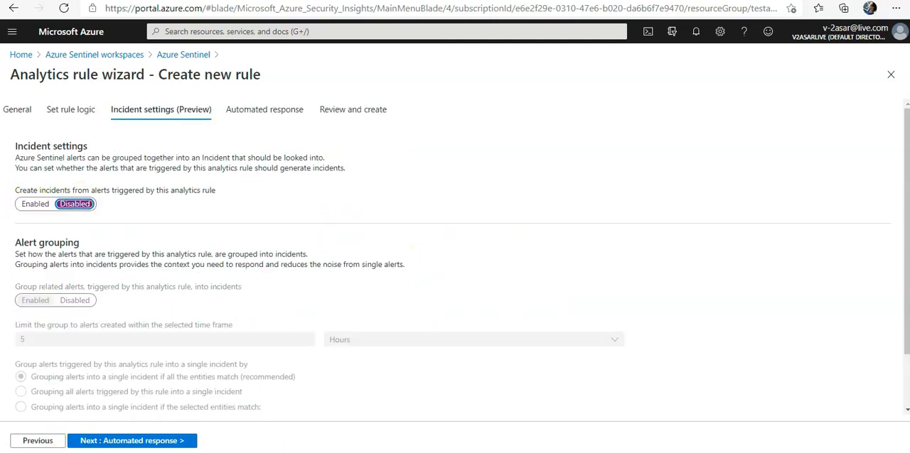
- Advance the wizard to the Automated response step
{"action": "left_click", "coordinate": [131, 441]}
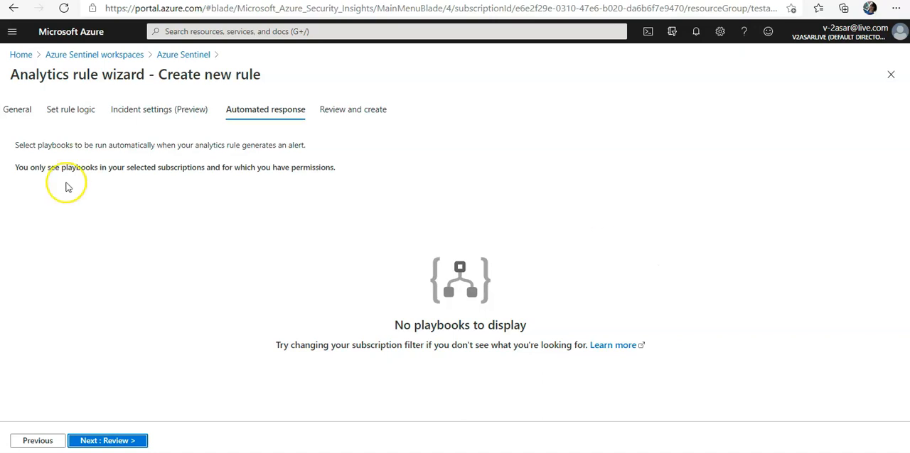
- Review the rule, pass validation and create rule1 as a disabled Medium-severity scheduled rule
{"action": "left_click", "coordinate": [108, 441]}
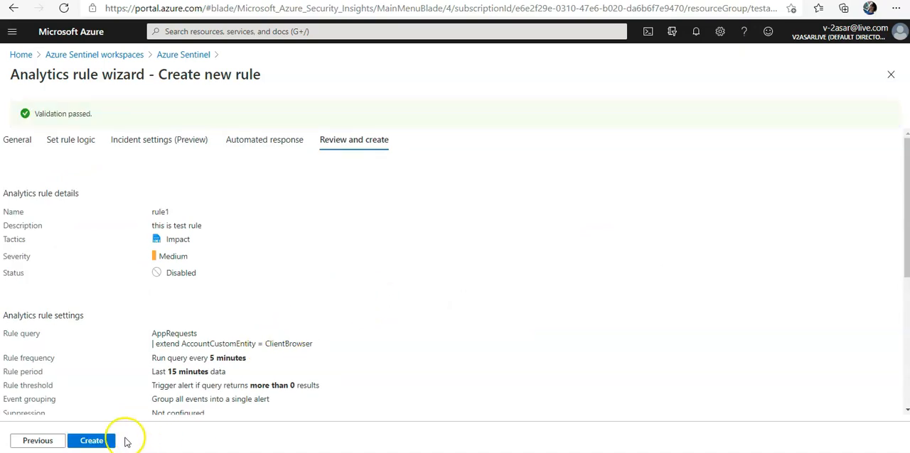
{"action": "left_click", "coordinate": [91, 441]}
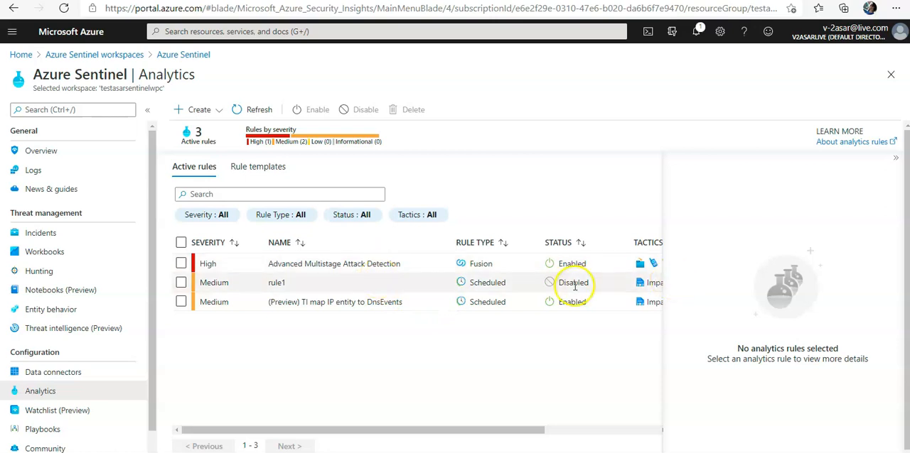
- Select rule1 in the active rules list and show its Edit, Enable, Duplicate, Delete actions
{"action": "left_click", "coordinate": [276, 282]}
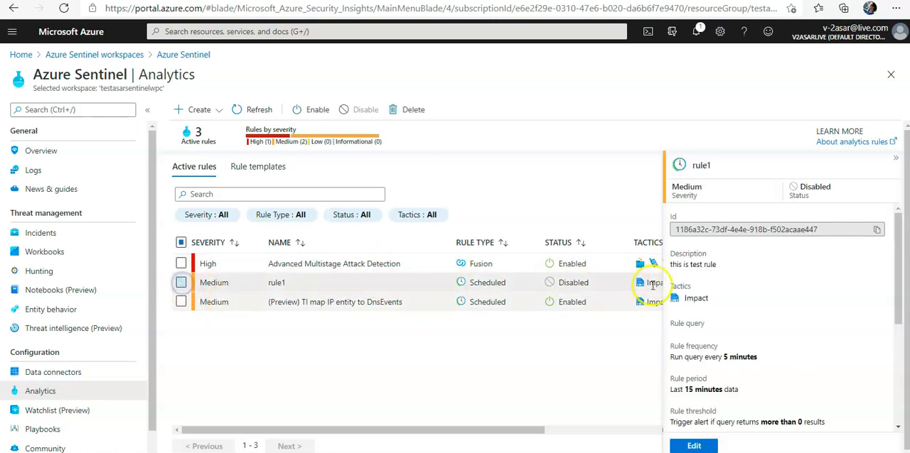
{"action": "left_click", "coordinate": [181, 282]}
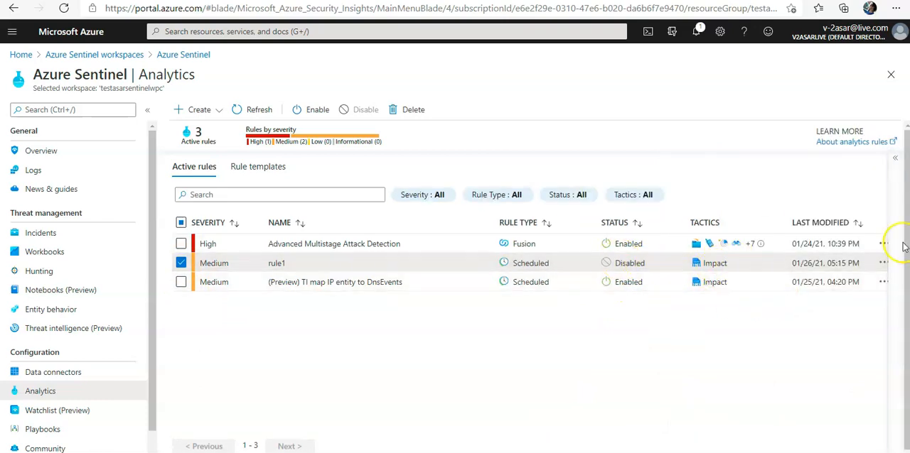
{"action": "left_click", "coordinate": [883, 263]}
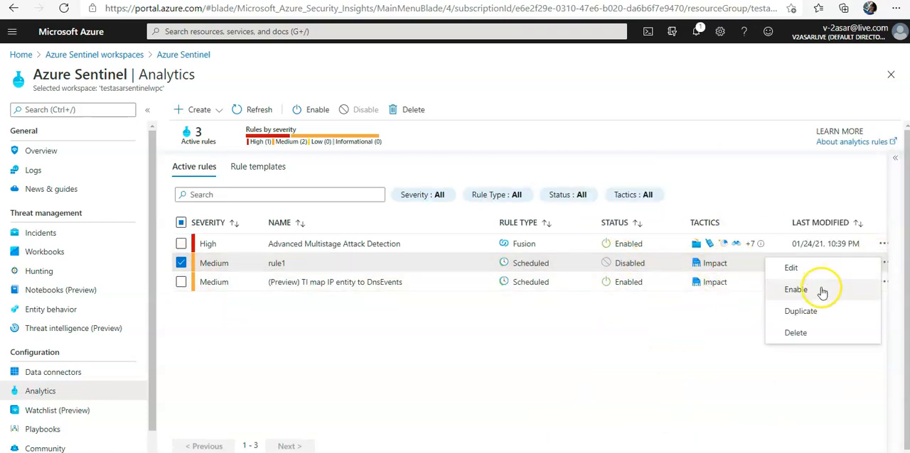
{"action": "mouse_move", "coordinate": [791, 267]}
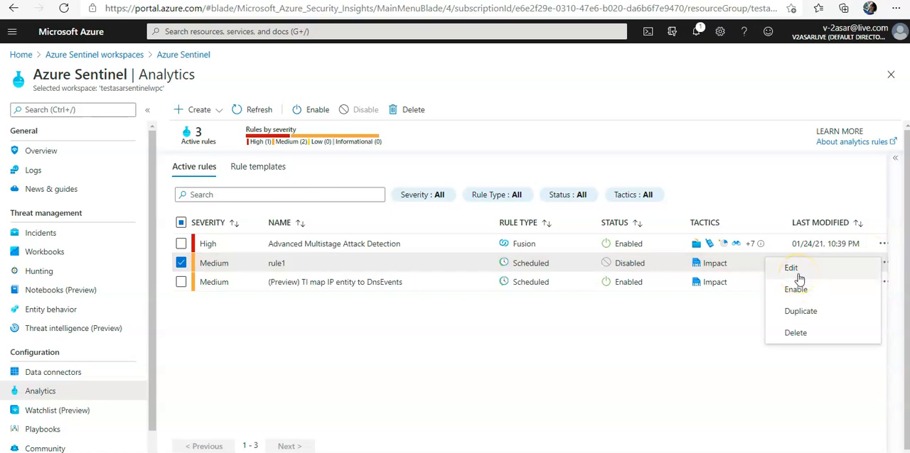
{"action": "mouse_move", "coordinate": [814, 312]}
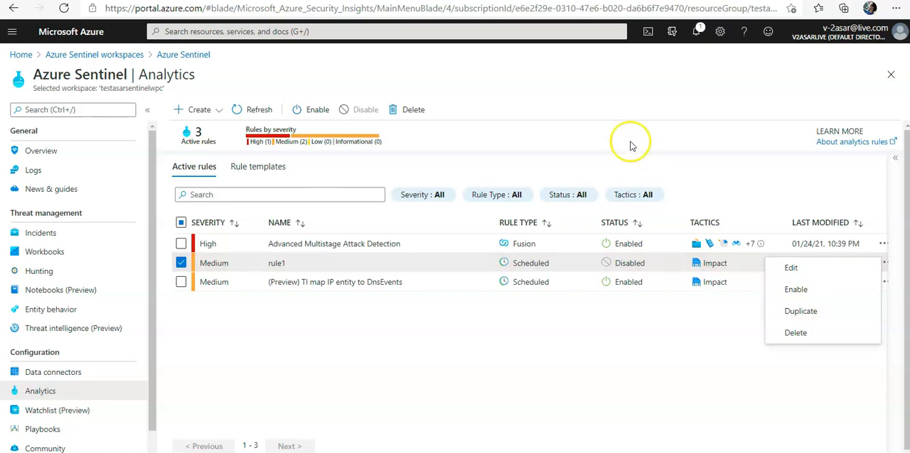
{"action": "mouse_move", "coordinate": [629, 143]}
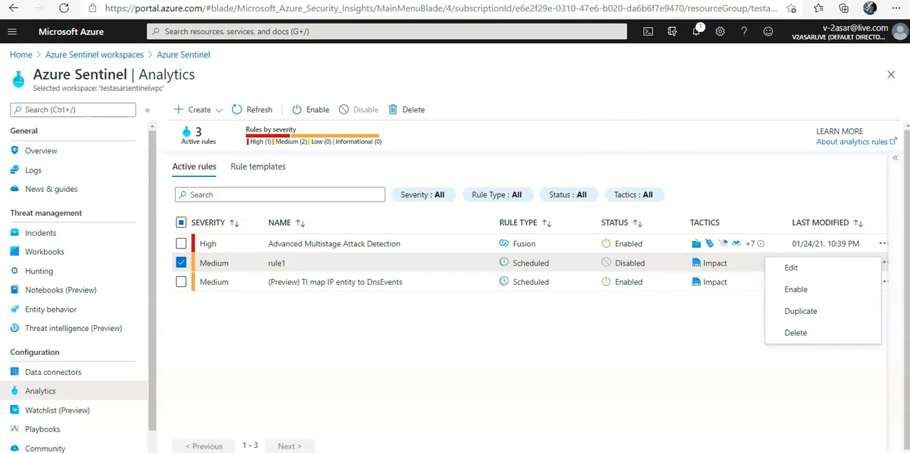